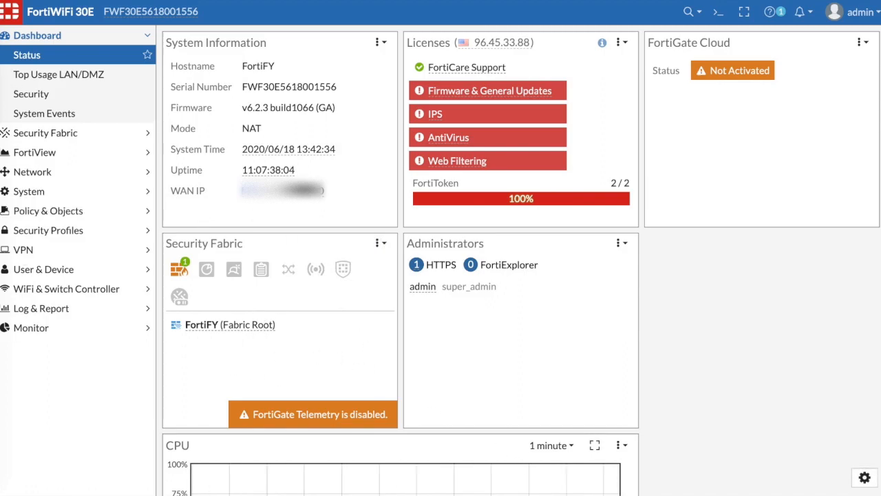
{"action": "mouse_move", "coordinate": [53, 113]}
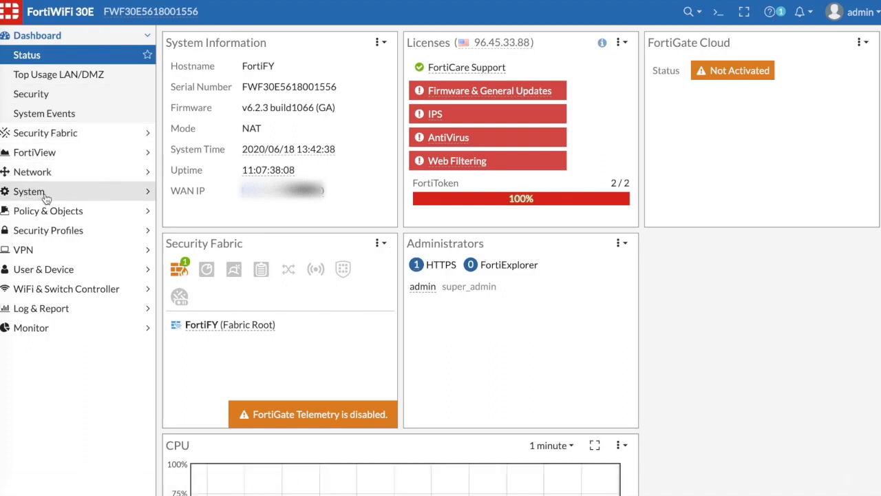
Open System > Settings and scroll down to the Email Service section
{"action": "left_click", "coordinate": [29, 191]}
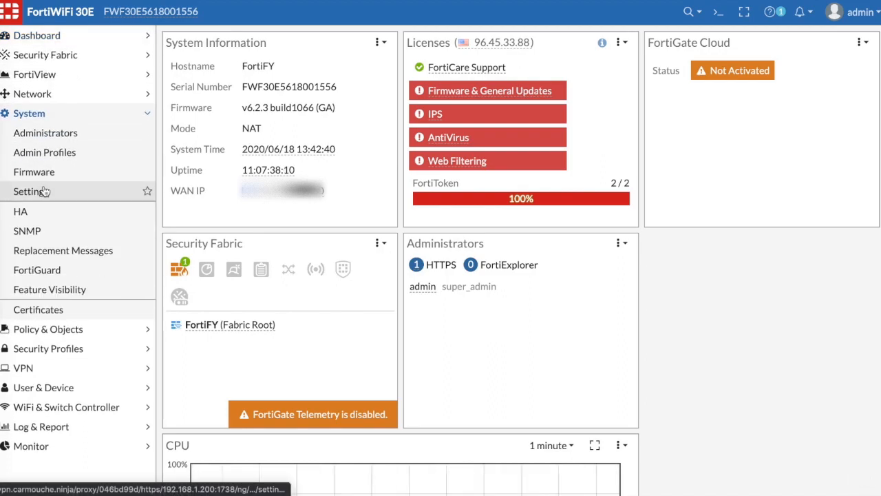
{"action": "left_click", "coordinate": [30, 190]}
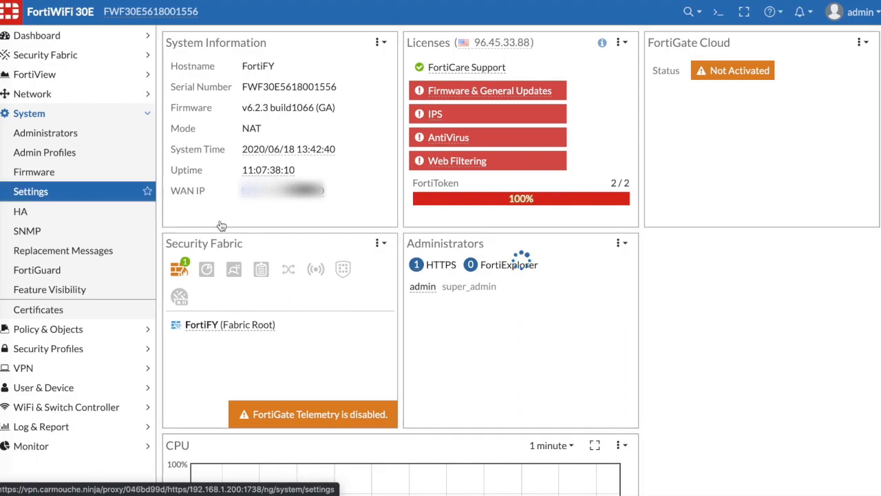
{"action": "left_click", "coordinate": [31, 191]}
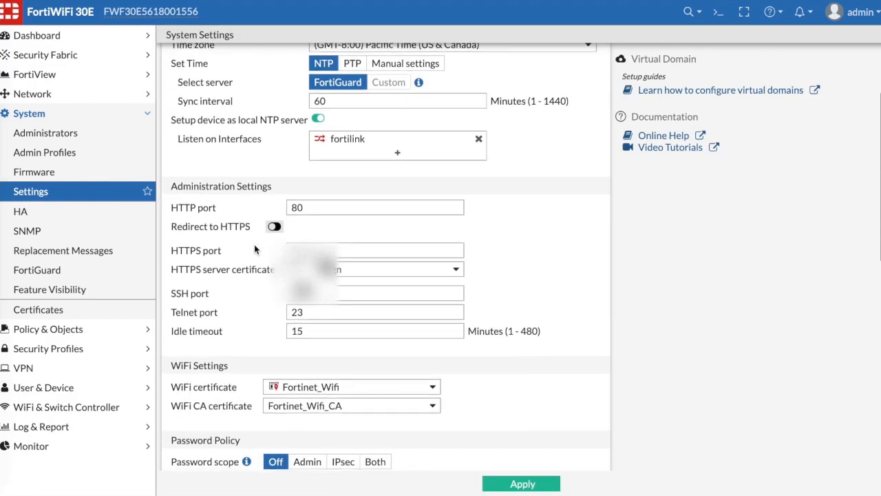
{"action": "scroll", "scroll_direction": "down", "scroll_amount": 3}
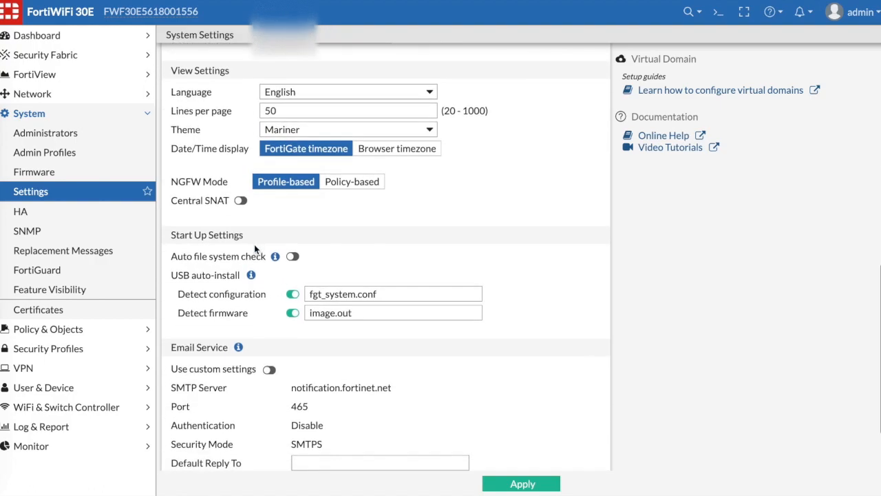
{"action": "scroll", "scroll_direction": "down", "scroll_amount": 3}
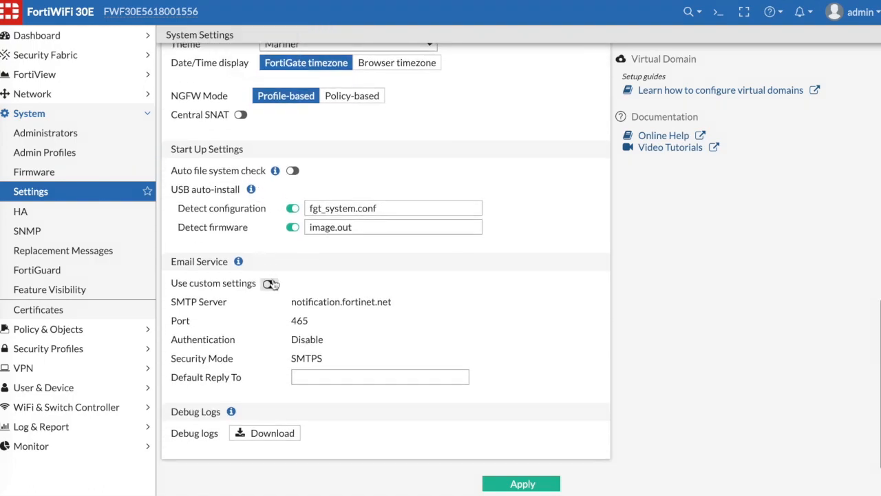
{"action": "mouse_move", "coordinate": [283, 296]}
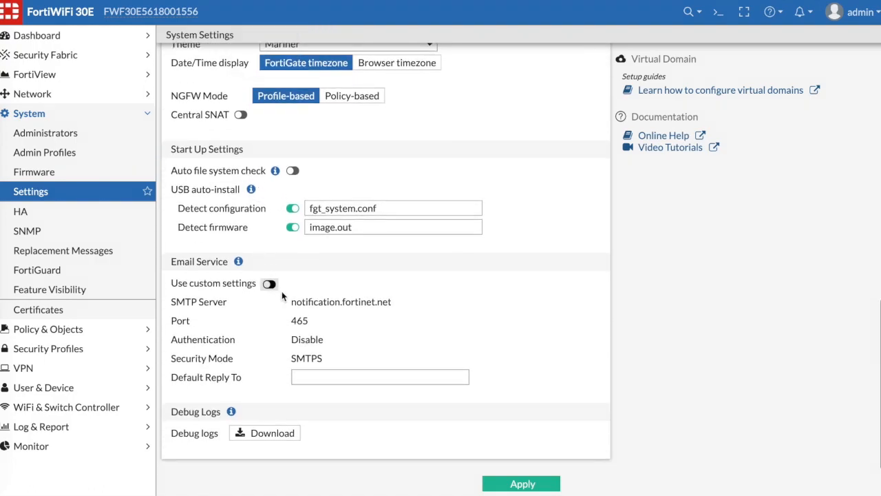
{"action": "mouse_move", "coordinate": [270, 284]}
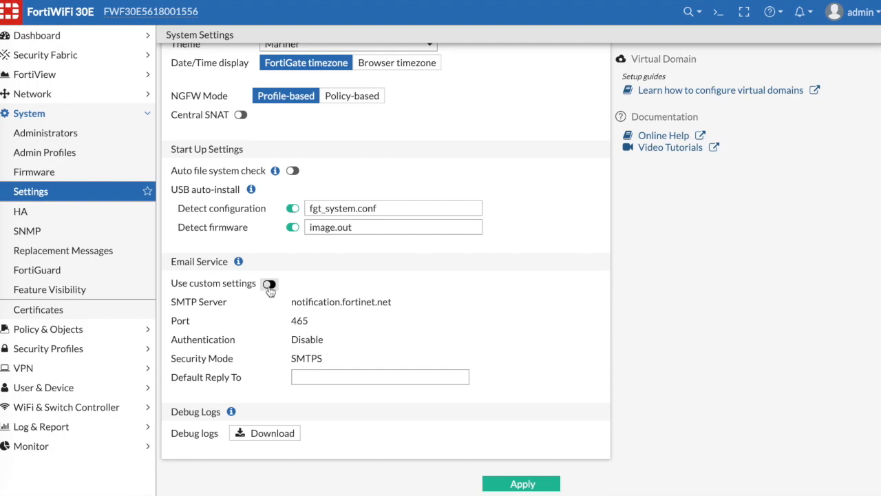
Enable custom email settings with SMTP server smtp.gmail.com, authentication username and password, and apply
{"action": "left_click", "coordinate": [270, 285]}
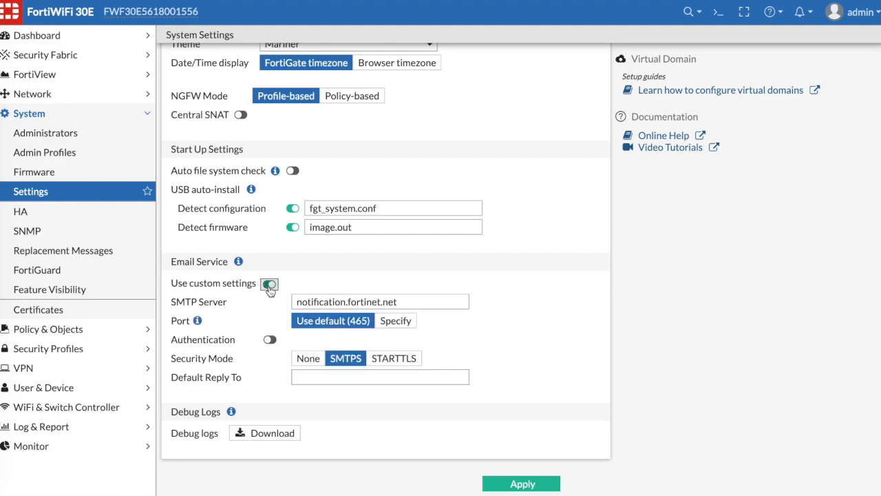
{"action": "double_click", "coordinate": [334, 301]}
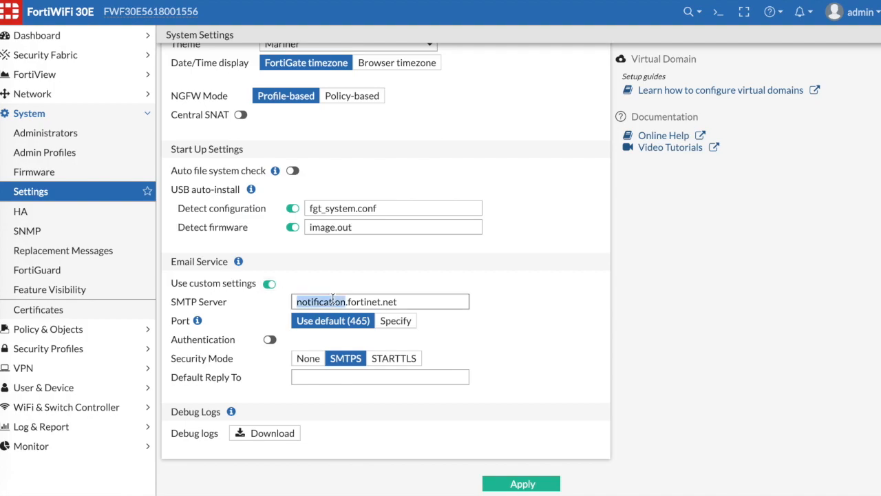
{"action": "type", "text": "s"}
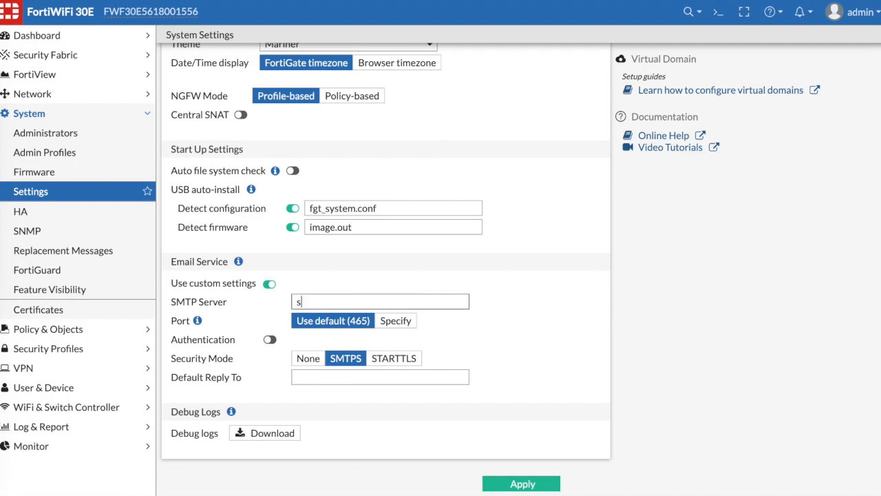
{"action": "type", "text": "mtp.gmail.com"}
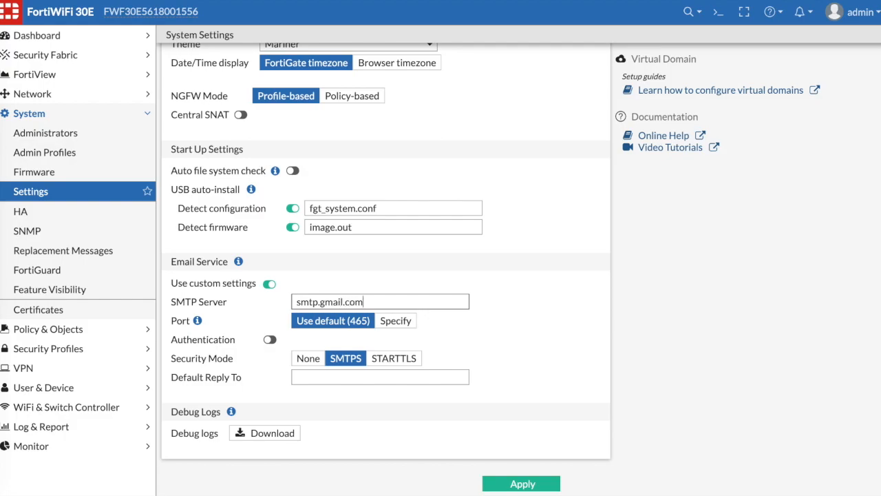
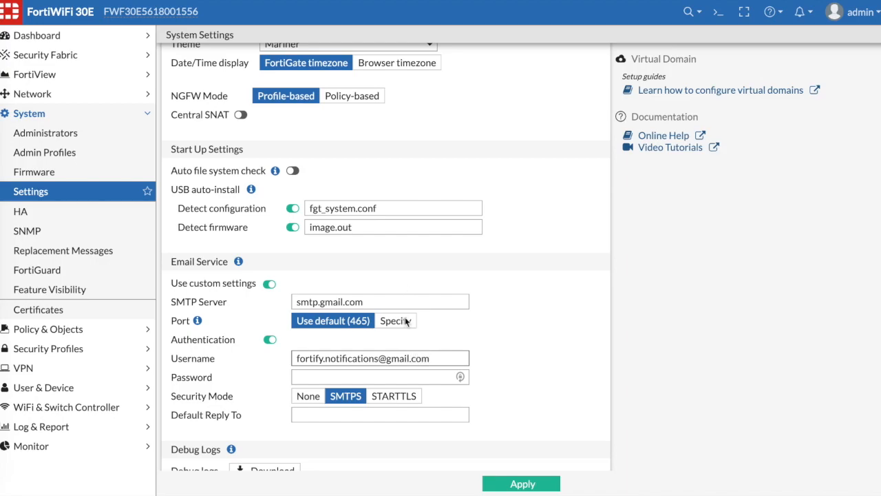
{"action": "type", "text": "•••"}
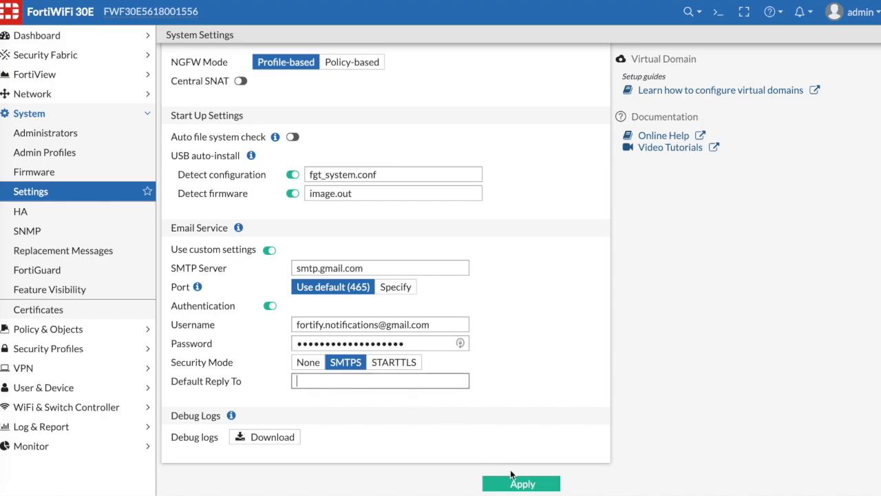
{"action": "left_click", "coordinate": [522, 483]}
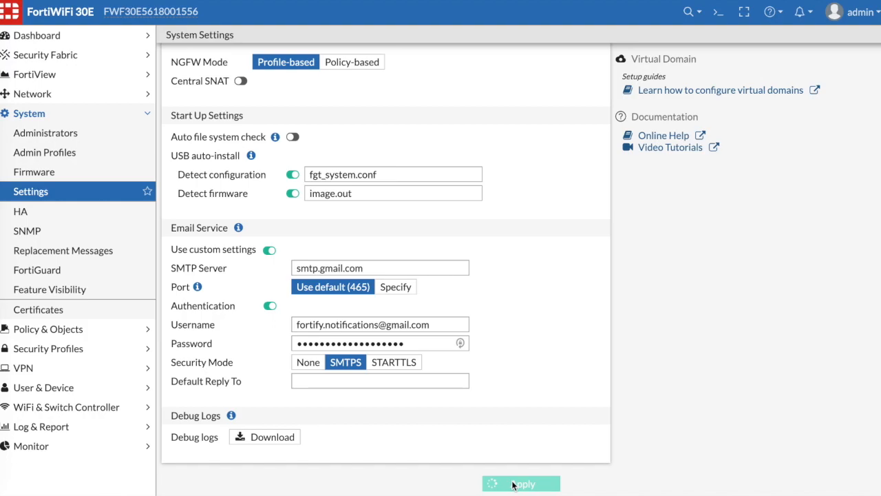
{"action": "left_click", "coordinate": [522, 483]}
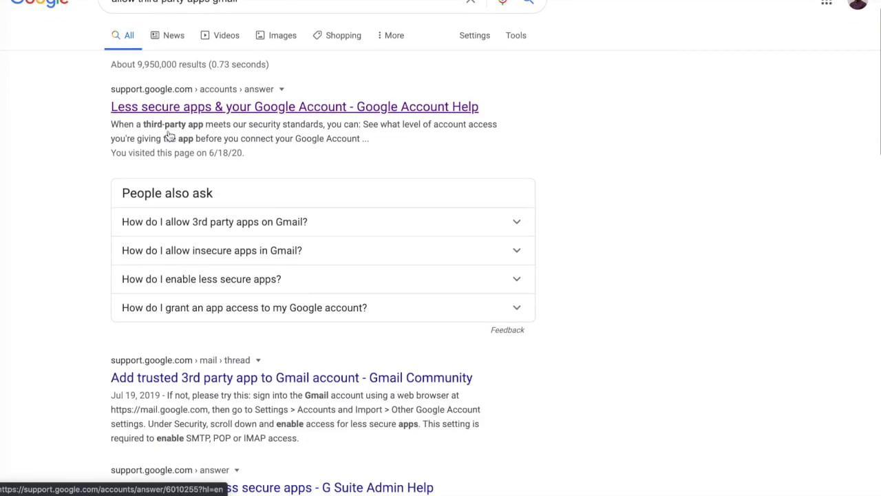
From the 'If Less secure app access is off' help, switch 'Allow less secure apps' ON
{"action": "scroll", "scroll_direction": "down", "scroll_amount": 3}
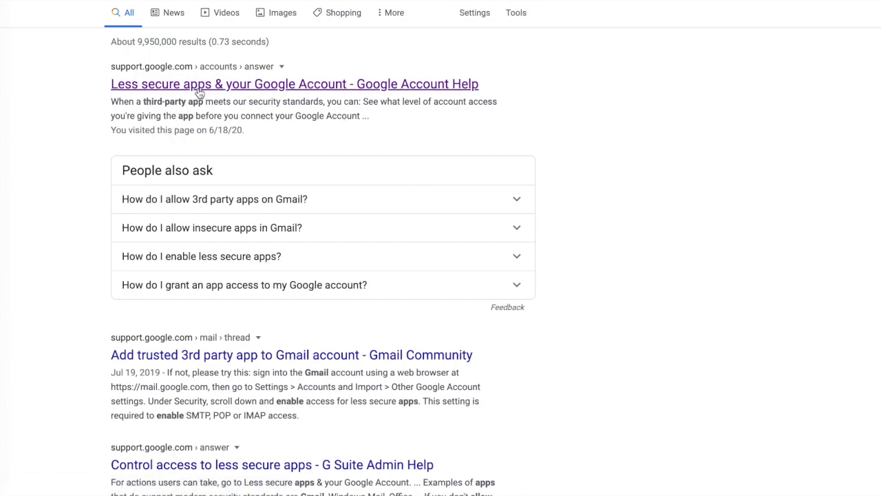
{"action": "mouse_move", "coordinate": [199, 89]}
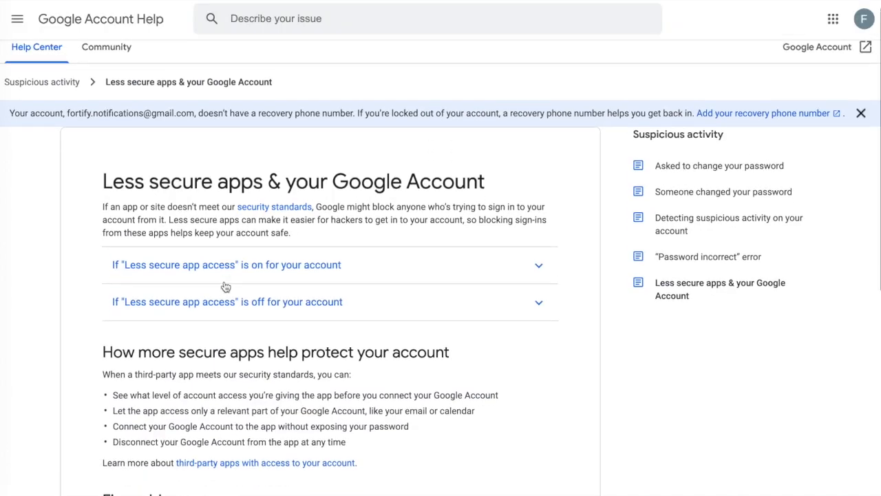
{"action": "scroll", "scroll_direction": "down", "scroll_amount": 3}
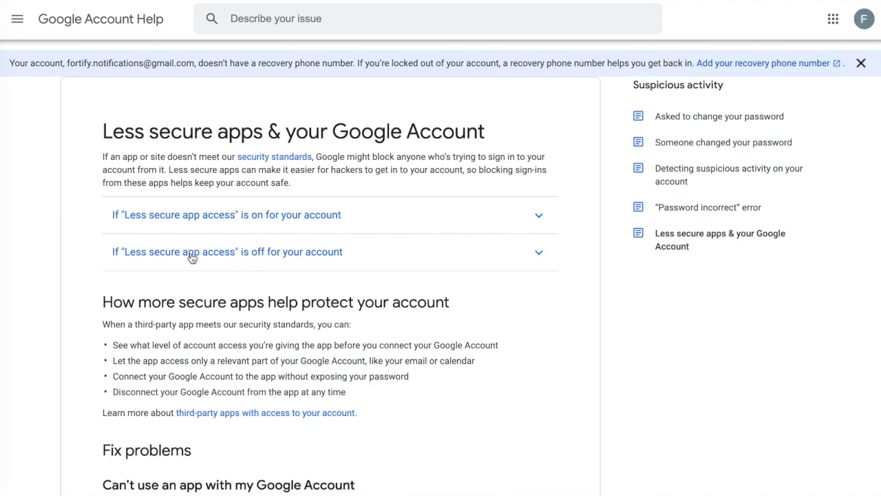
{"action": "left_click", "coordinate": [227, 252]}
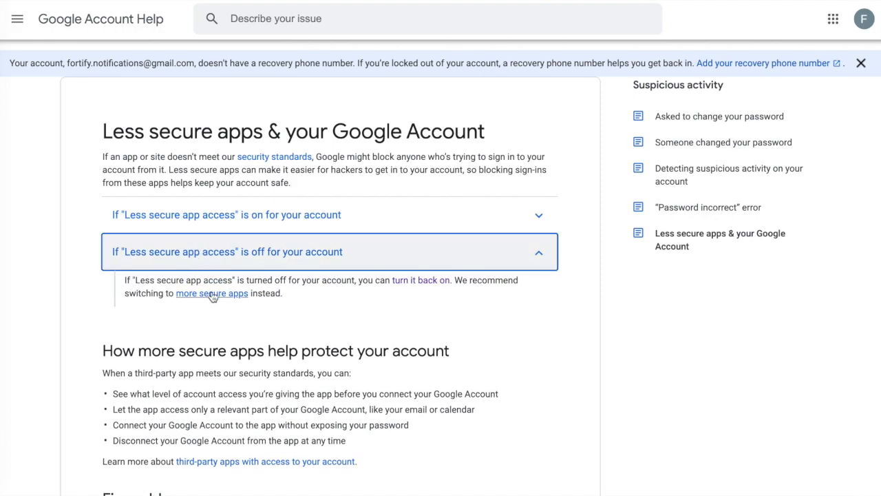
{"action": "mouse_move", "coordinate": [428, 285]}
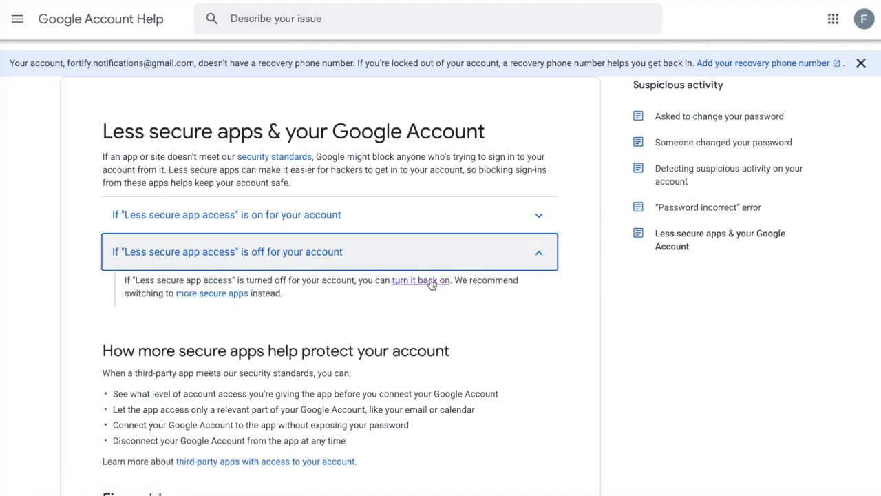
{"action": "mouse_move", "coordinate": [436, 290]}
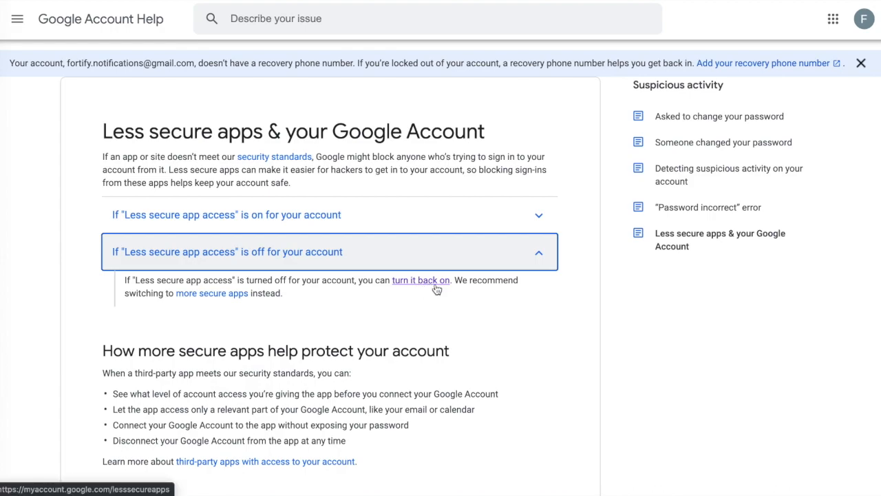
{"action": "left_click", "coordinate": [420, 281]}
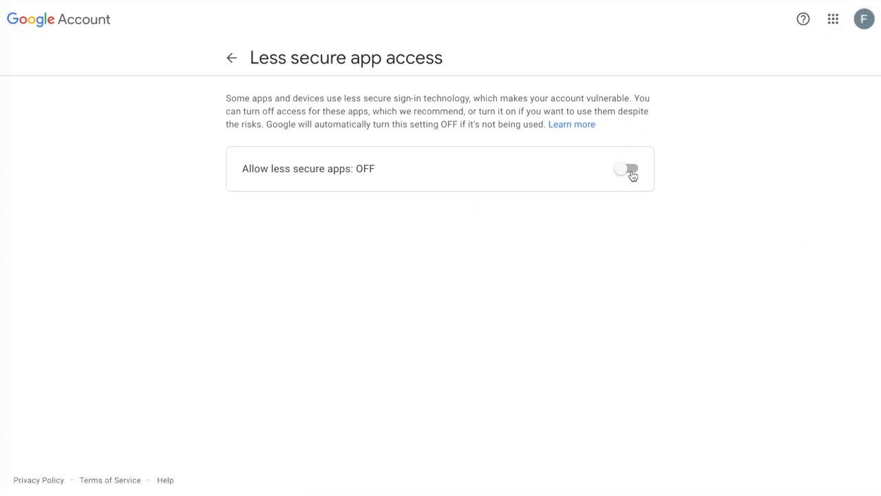
{"action": "left_click", "coordinate": [631, 168]}
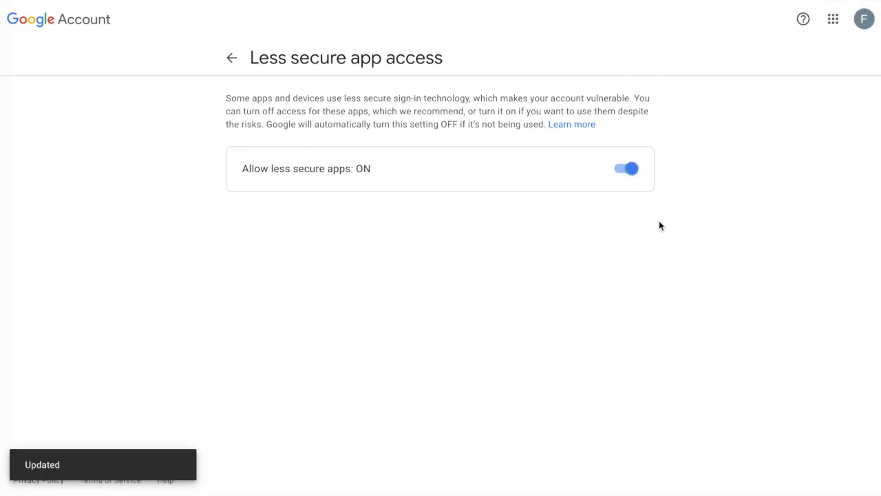
{"action": "mouse_move", "coordinate": [204, 120]}
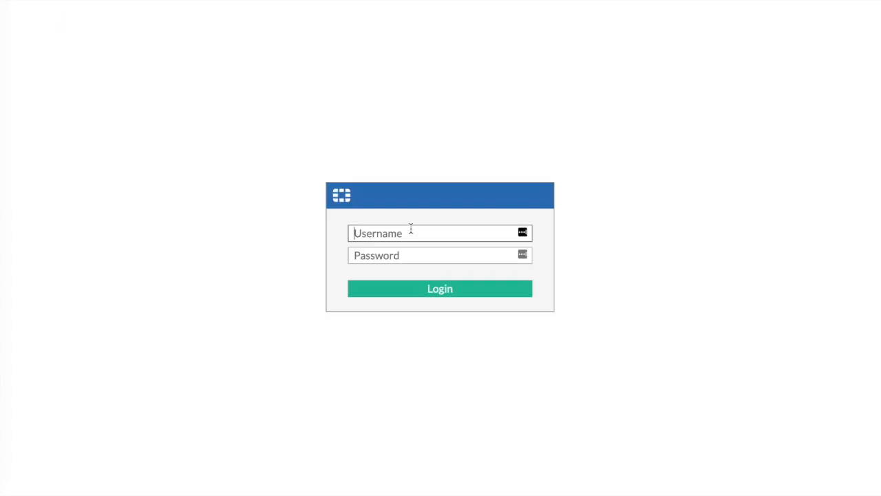
Log in to FortiGate with username admin and its password
{"action": "type", "text": "admin"}
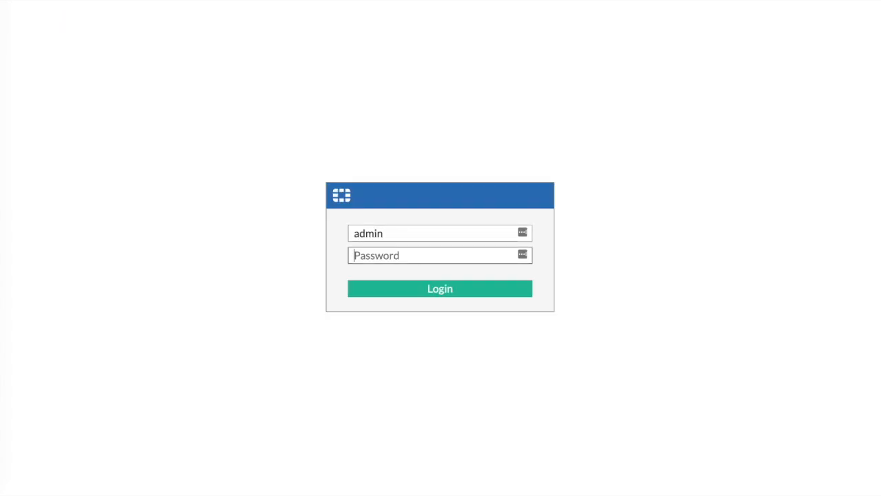
{"action": "type", "text": "•"}
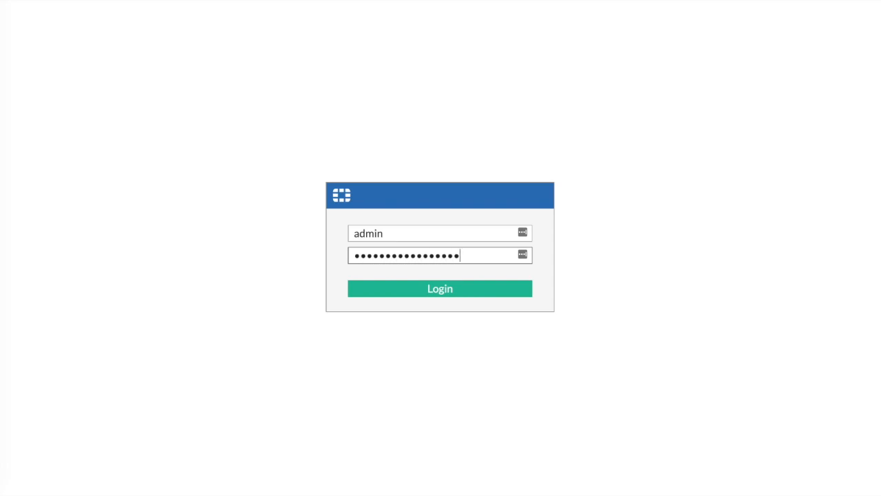
{"action": "left_click", "coordinate": [440, 289]}
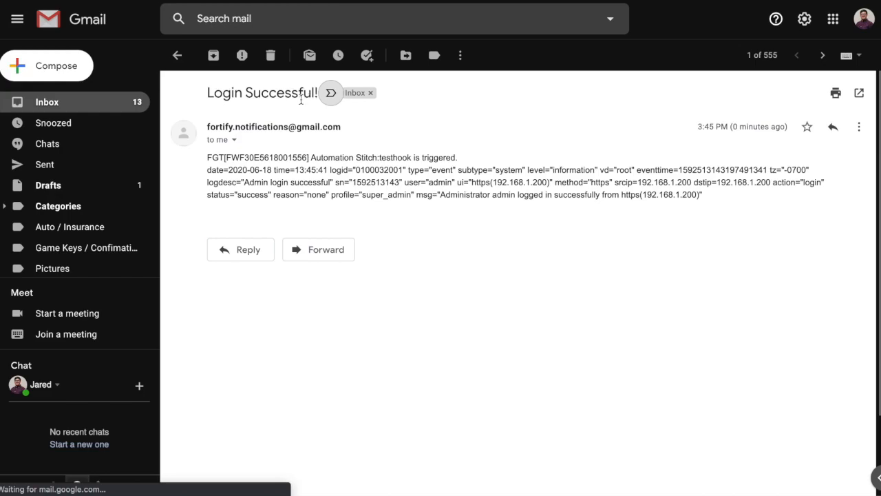
Mark the Login Successful email important, then view the notification account's Sent folder
{"action": "left_click", "coordinate": [331, 92]}
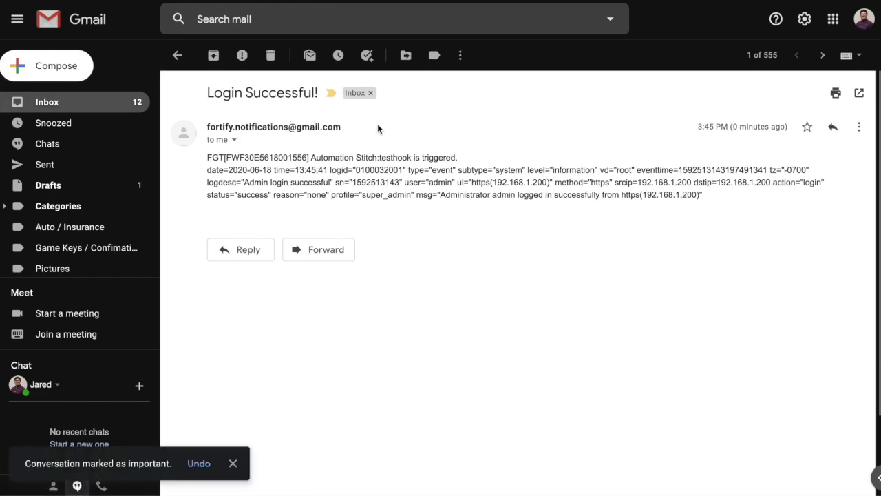
{"action": "mouse_move", "coordinate": [295, 141]}
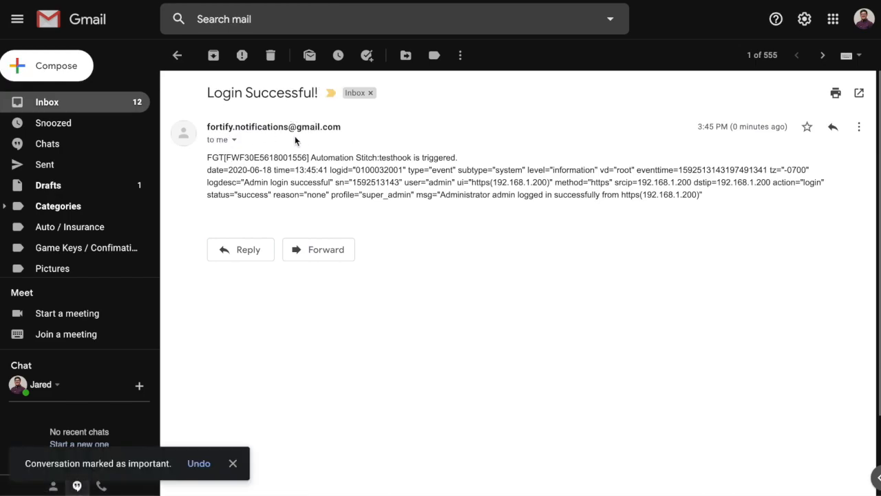
{"action": "mouse_move", "coordinate": [326, 167]}
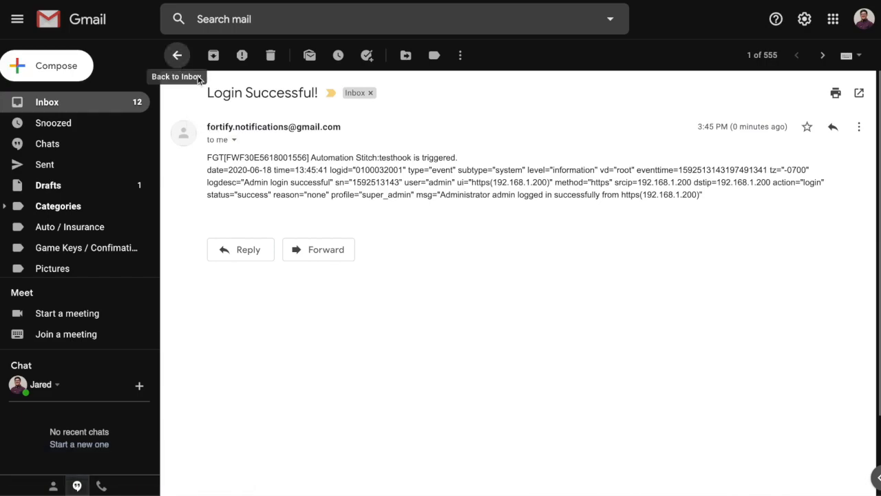
{"action": "mouse_move", "coordinate": [177, 55]}
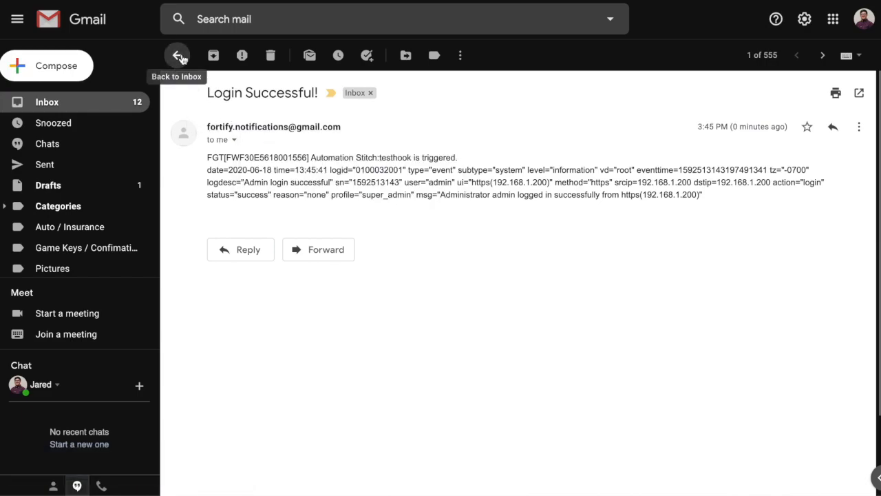
{"action": "mouse_move", "coordinate": [299, 212]}
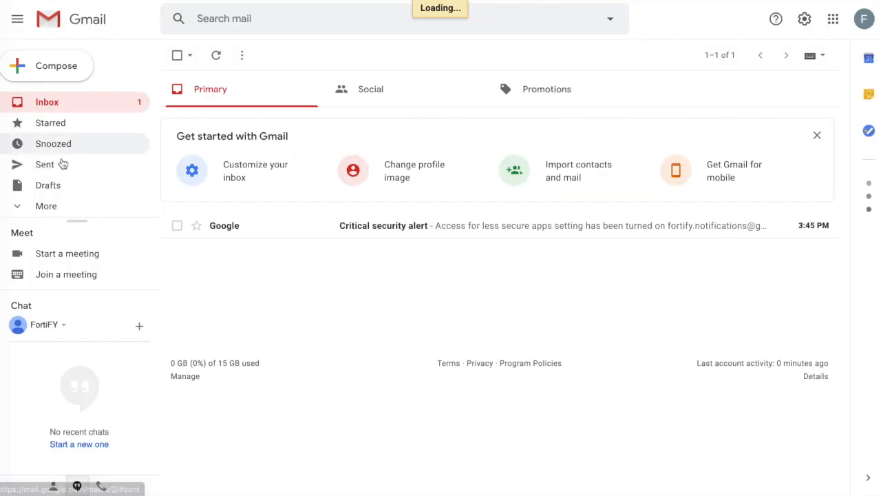
{"action": "left_click", "coordinate": [44, 164]}
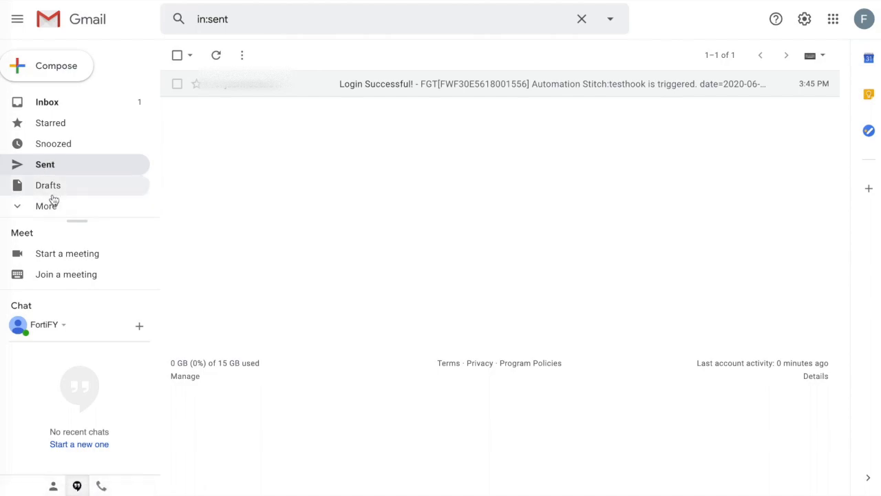
{"action": "mouse_move", "coordinate": [46, 145]}
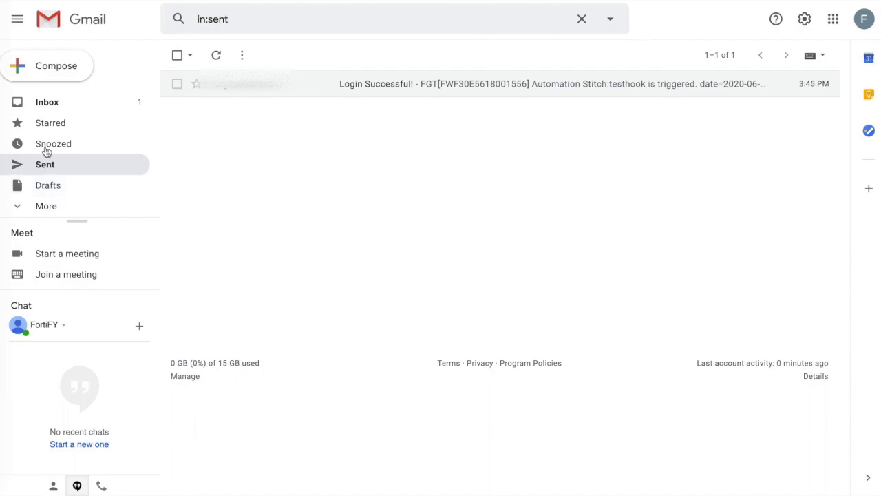